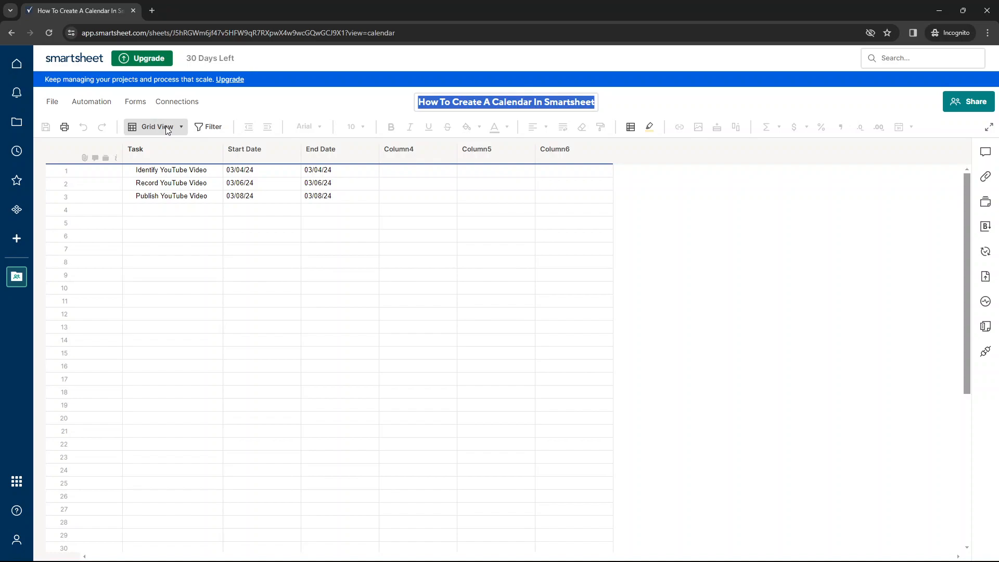
- Keep the sheet in Grid View and review the Start Date column
click(155, 126)
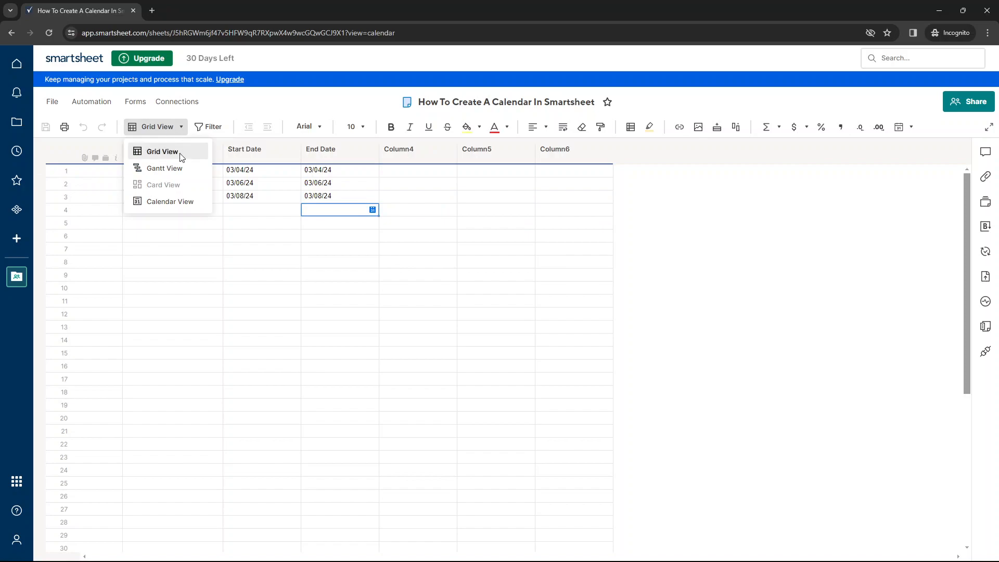
click(163, 152)
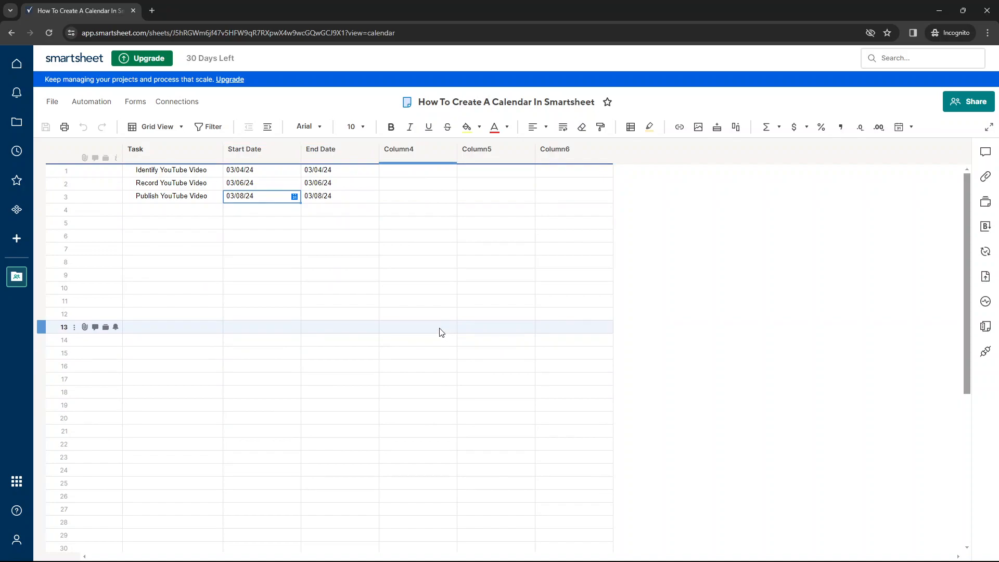
click(255, 196)
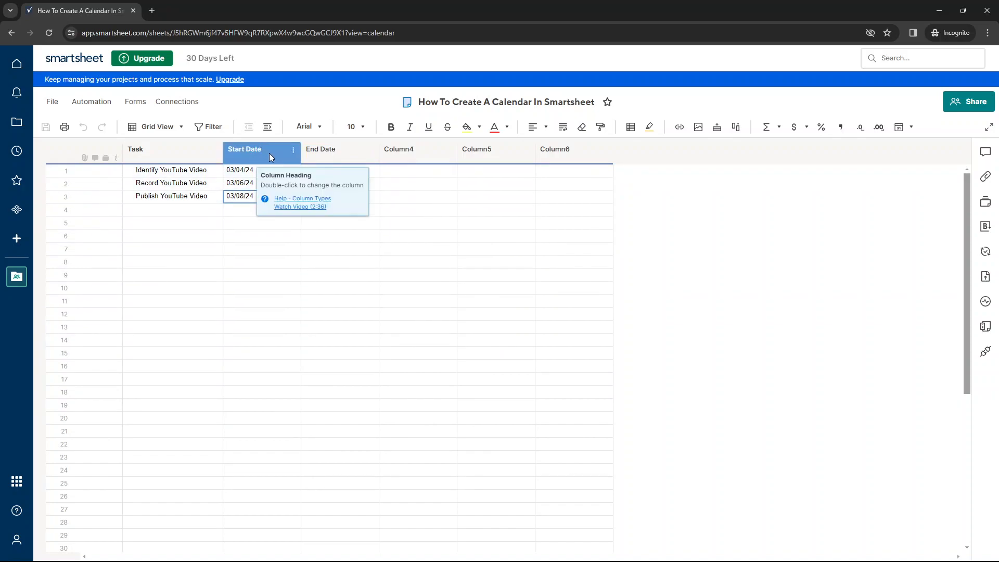
click(321, 149)
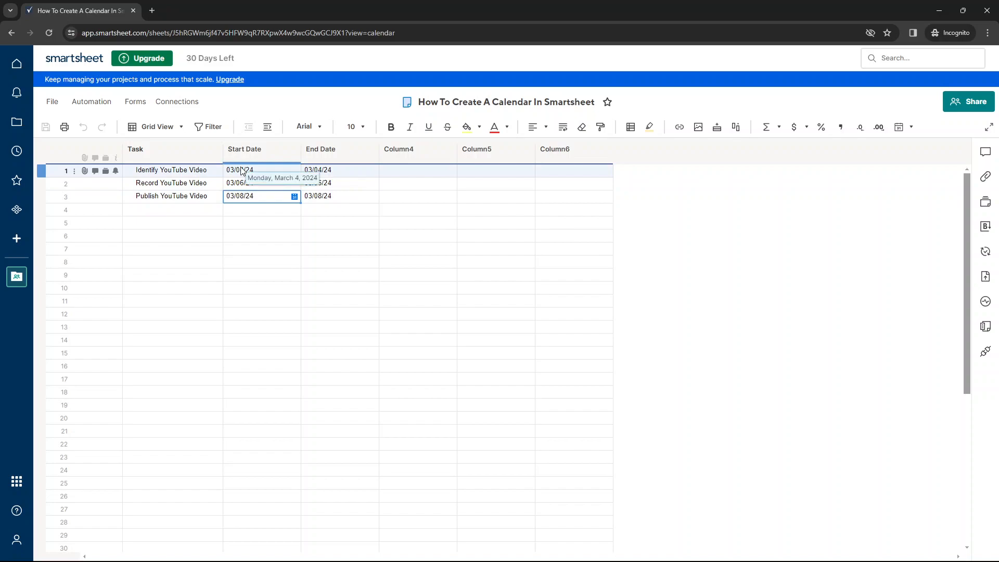
- Inspect the start and end dates of the Record and Publish YouTube Video tasks
click(261, 170)
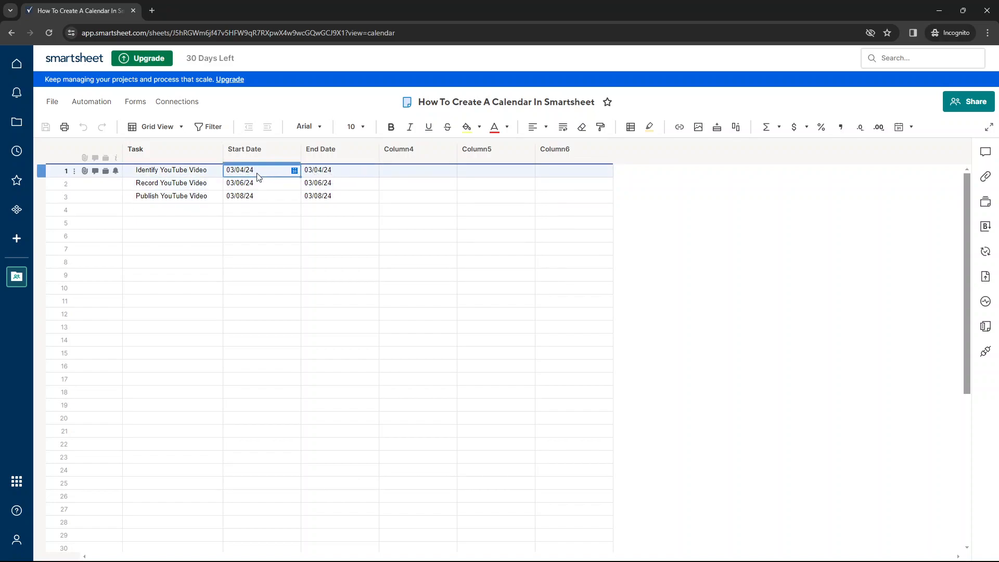
mouse_move(255, 172)
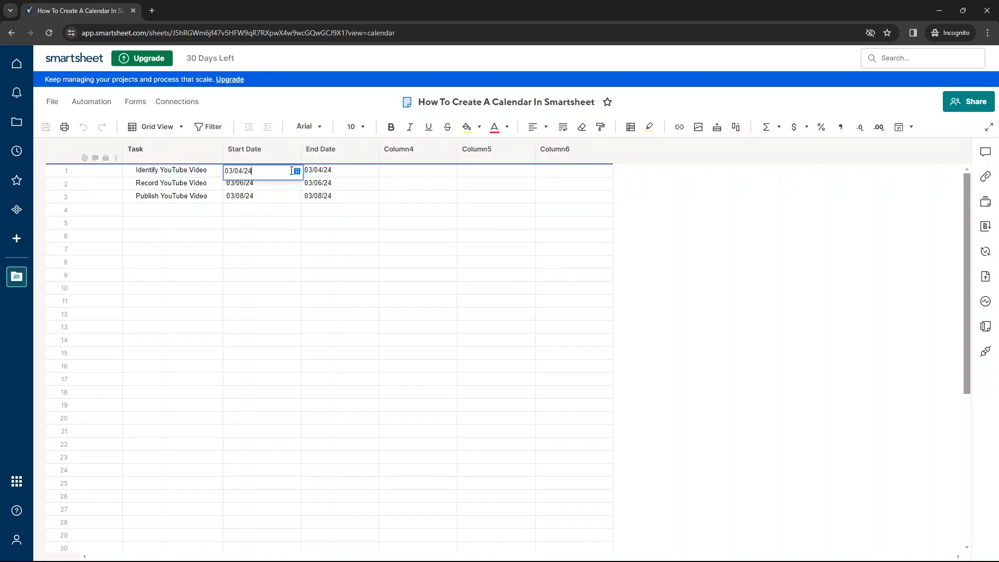
click(296, 171)
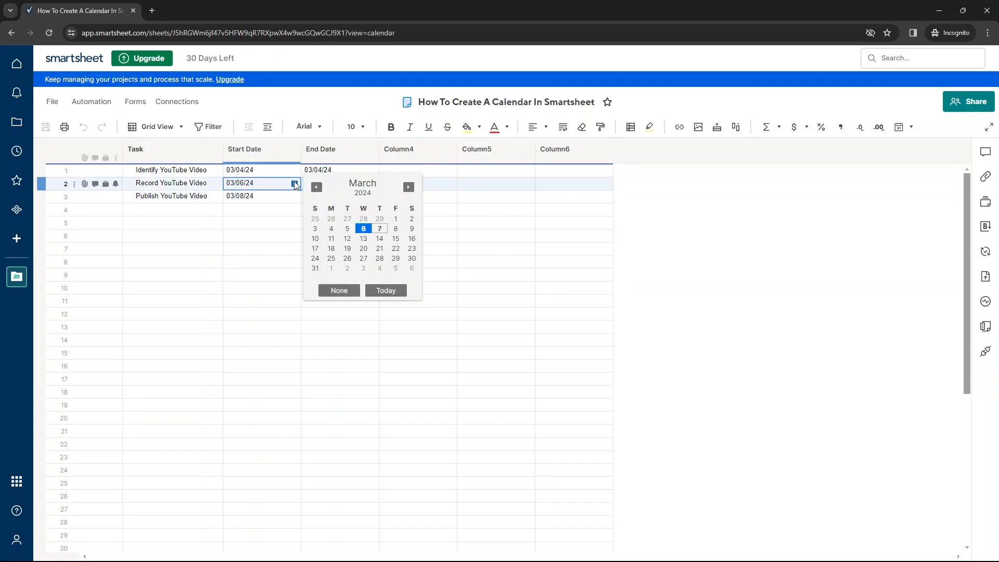
click(293, 196)
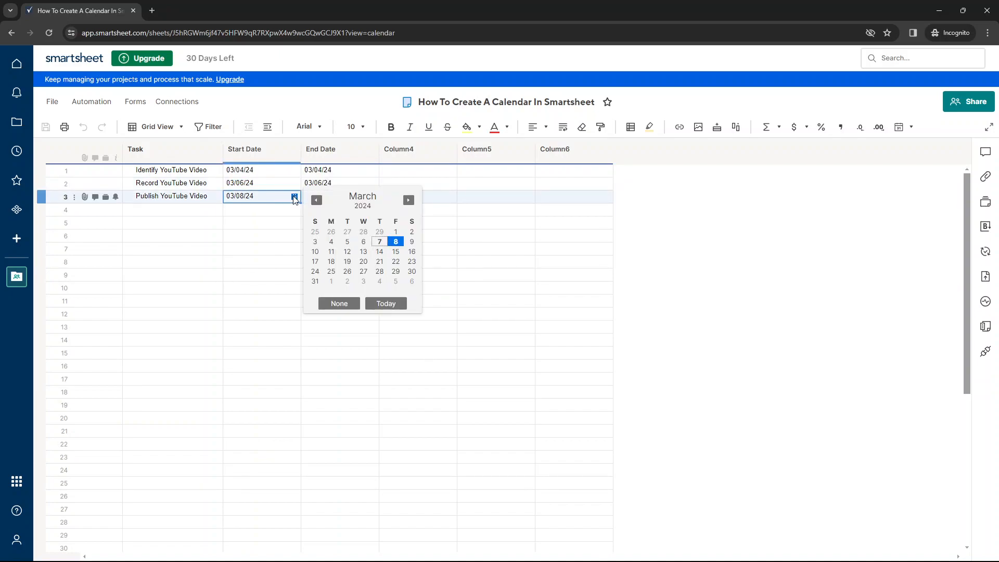
click(339, 170)
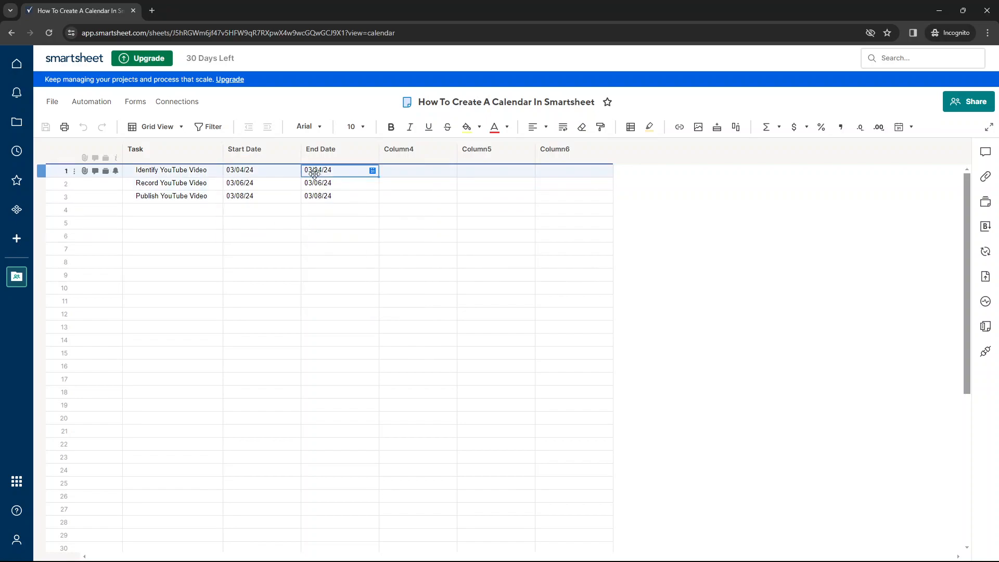
click(261, 223)
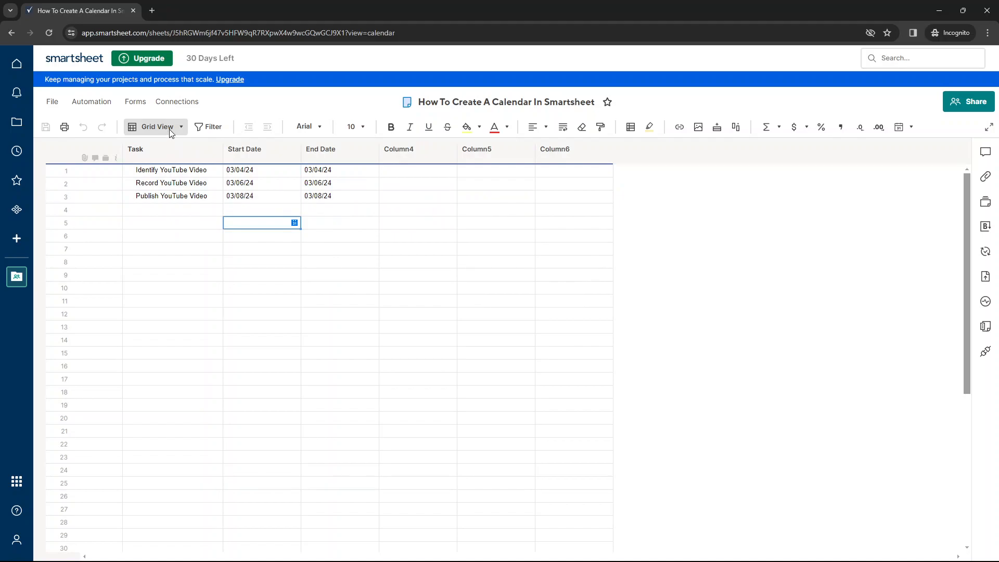
- Switch the sheet to Calendar View showing the tasks on March 4, 6 and 8, 2024
click(157, 126)
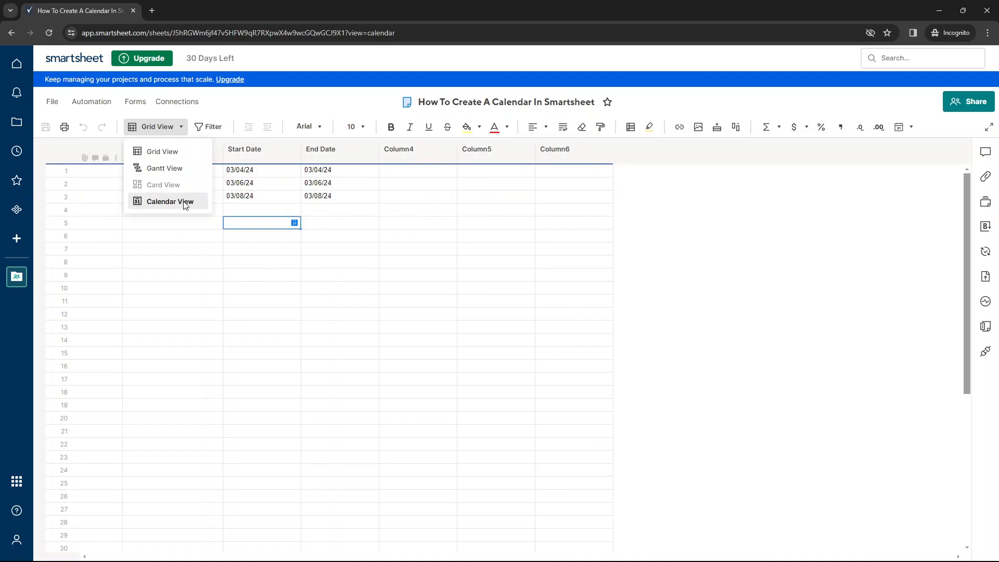
click(169, 201)
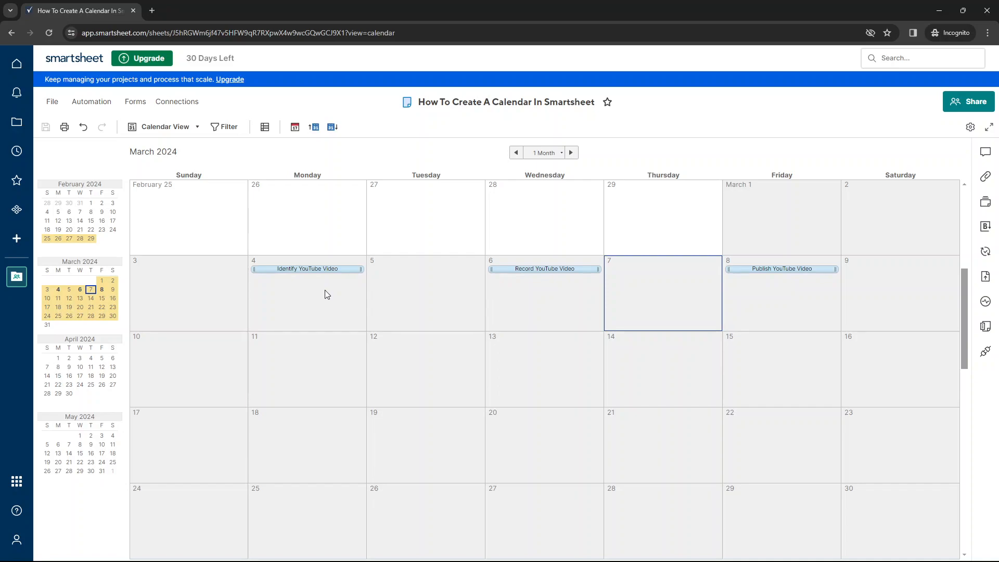
mouse_move(299, 228)
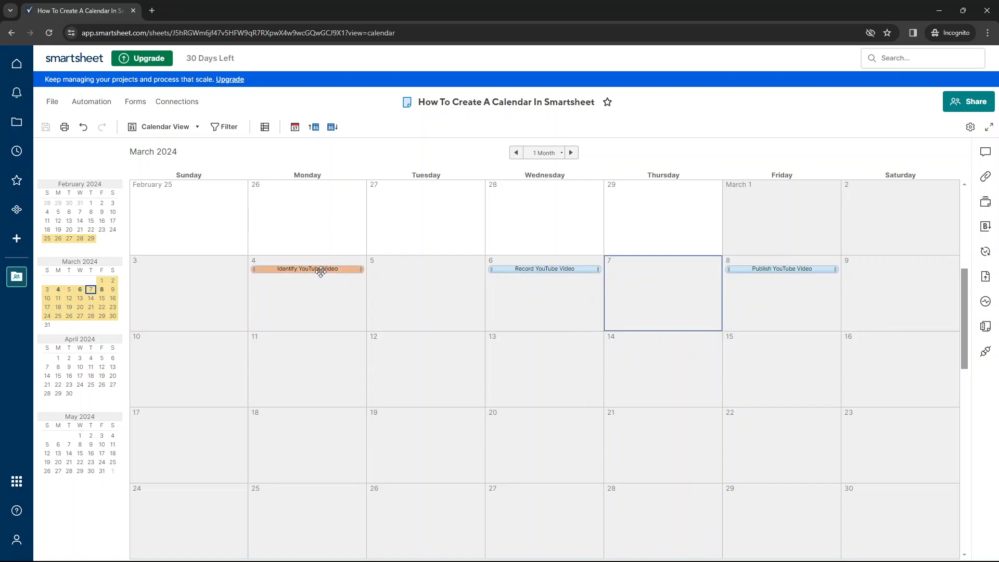
mouse_move(330, 270)
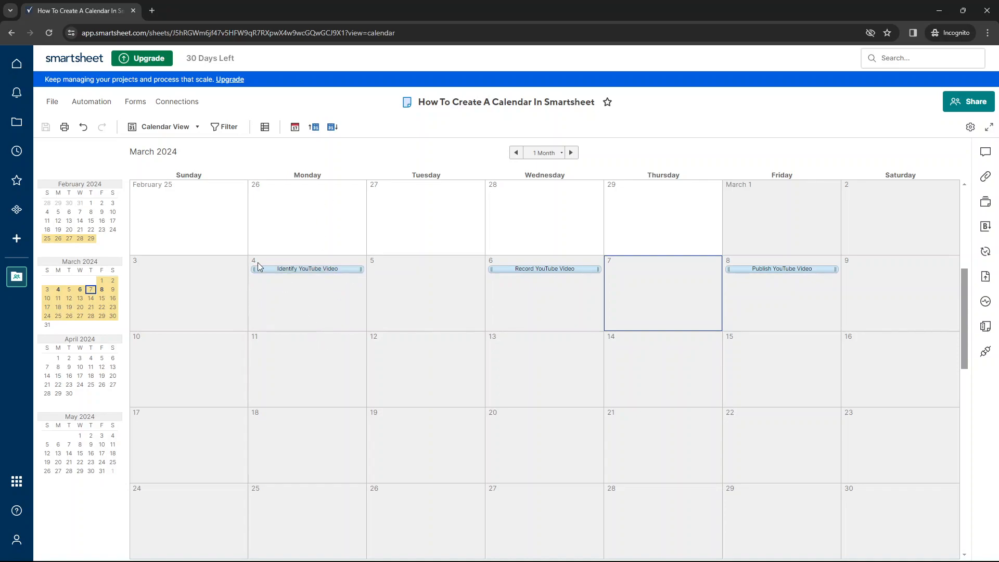
- Extend the Identify YouTube Video task on the calendar to run March 4–5
click(306, 268)
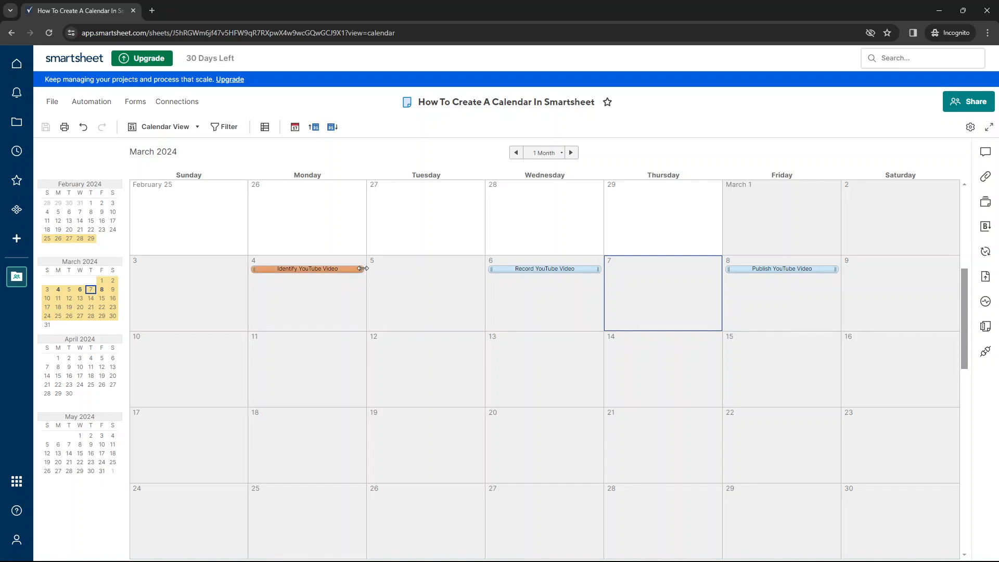
drag(361, 269, 479, 268)
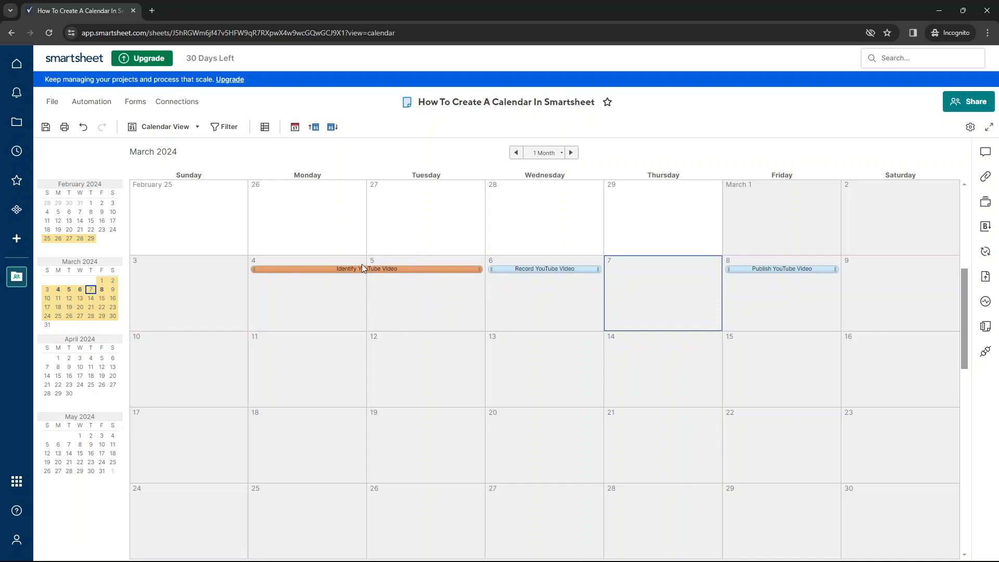
- Return to Grid View and confirm Identify YouTube Video now ends 03/05/24
click(165, 126)
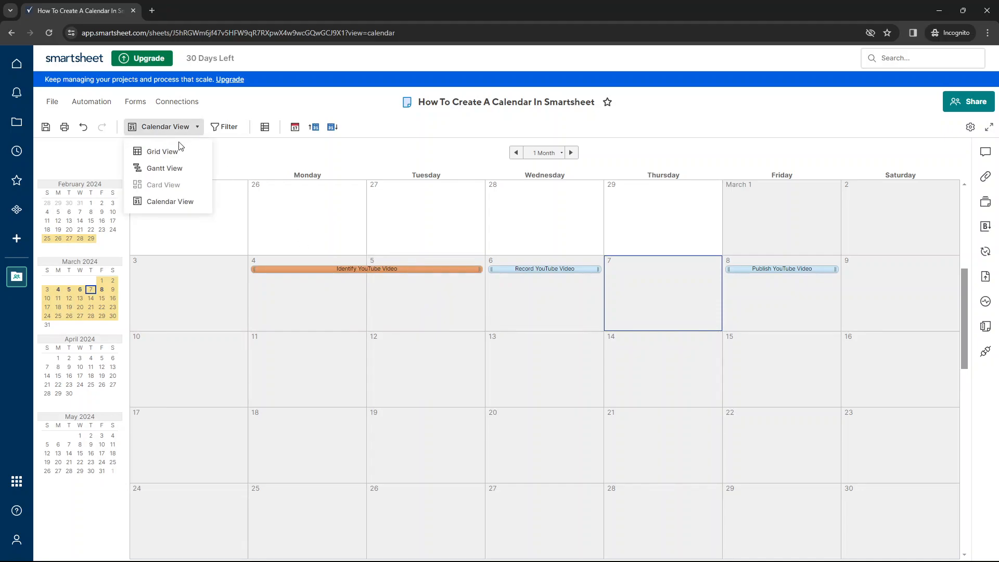
click(164, 150)
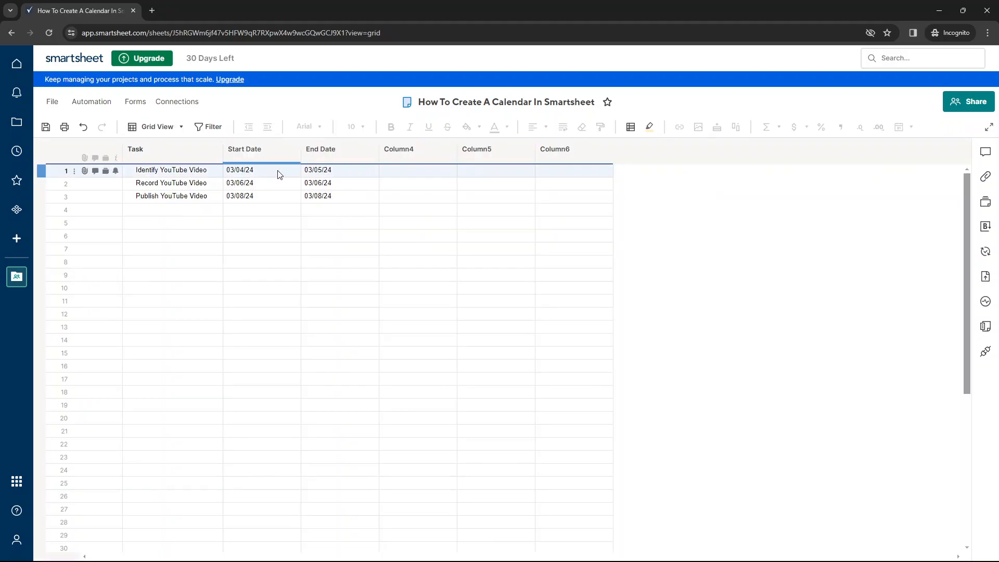
click(317, 170)
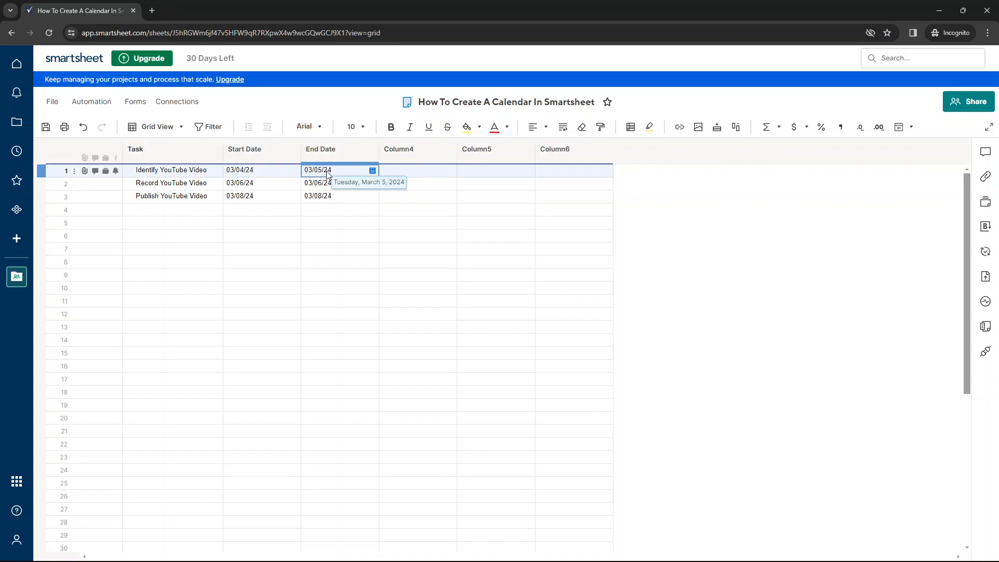
mouse_move(293, 174)
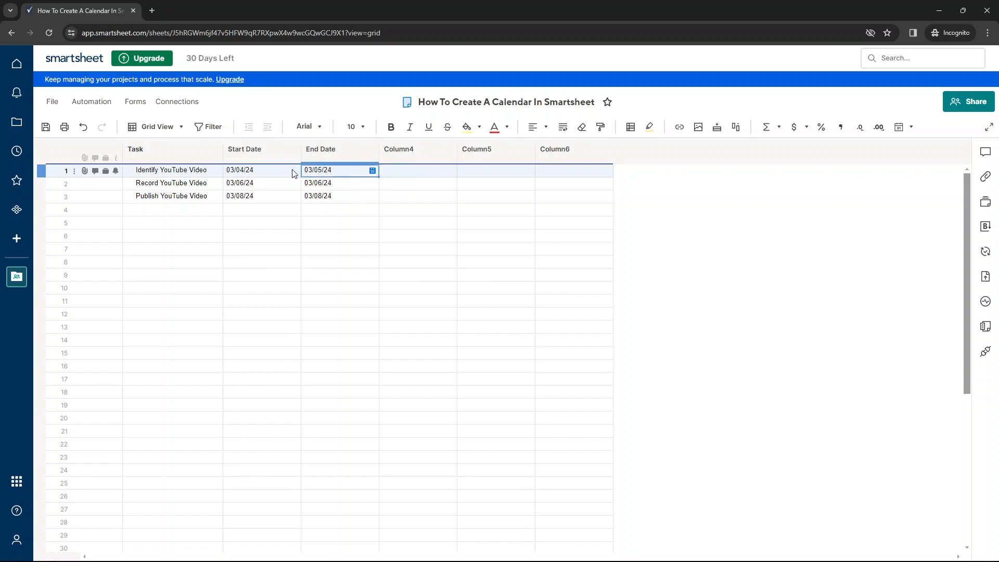
click(415, 149)
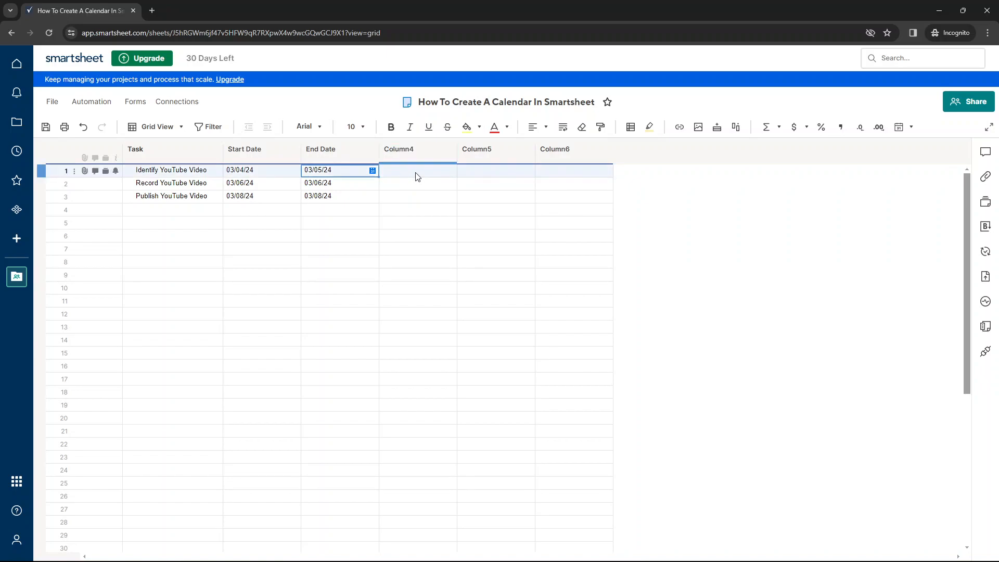
click(156, 126)
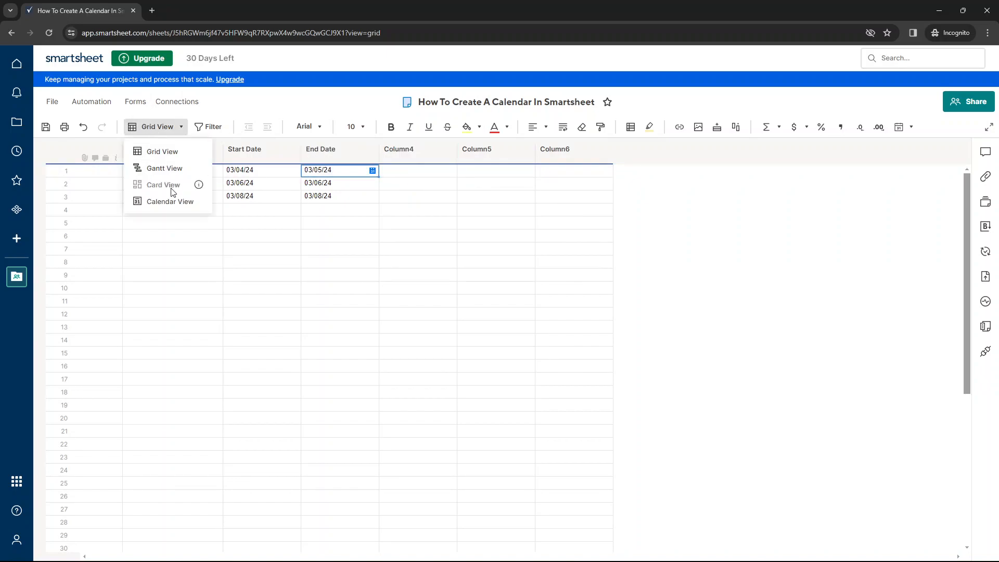
- Switch the sheet back to Calendar View with the three video tasks in March 2024
click(169, 200)
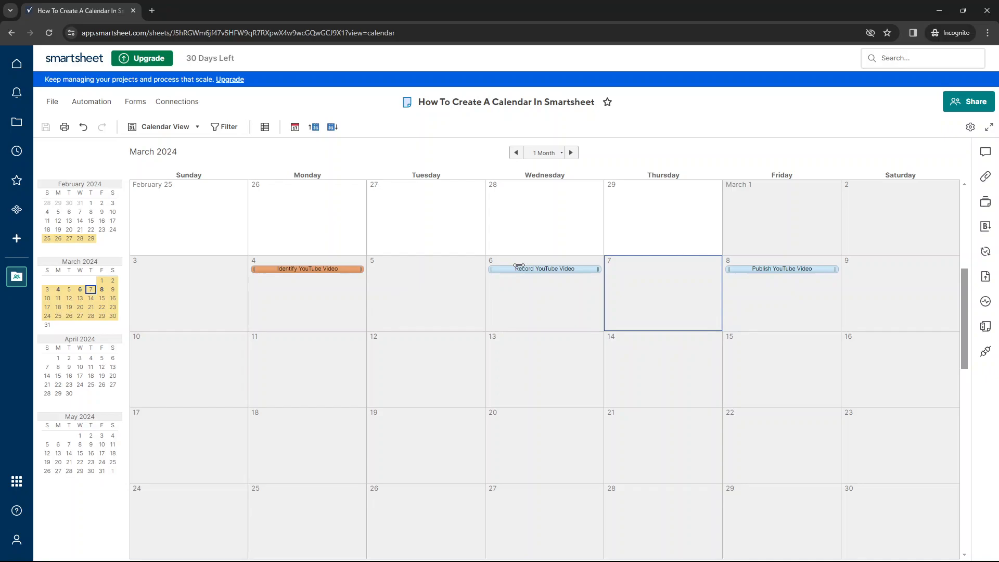
mouse_move(222, 170)
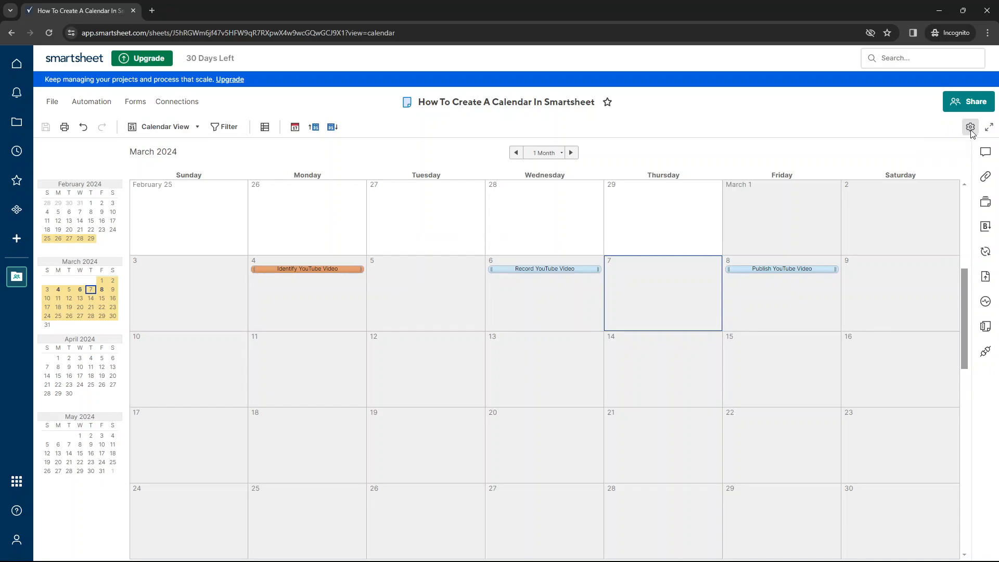
click(970, 127)
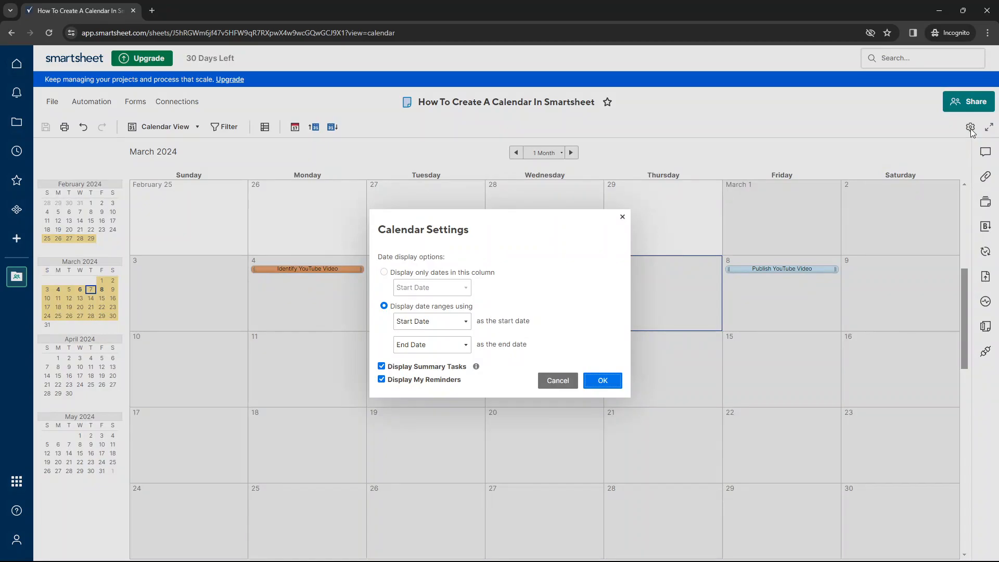
click(600, 381)
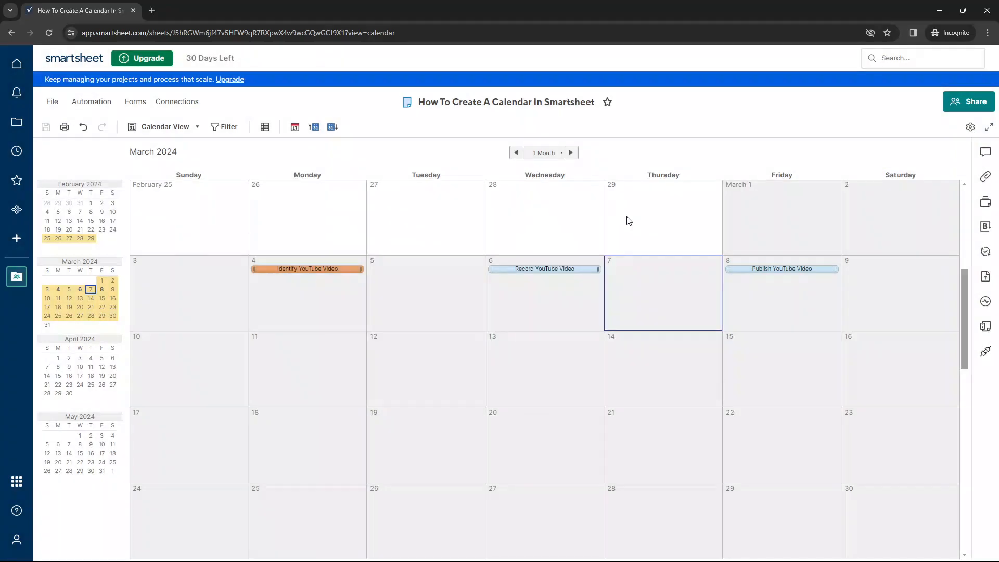
mouse_move(970, 127)
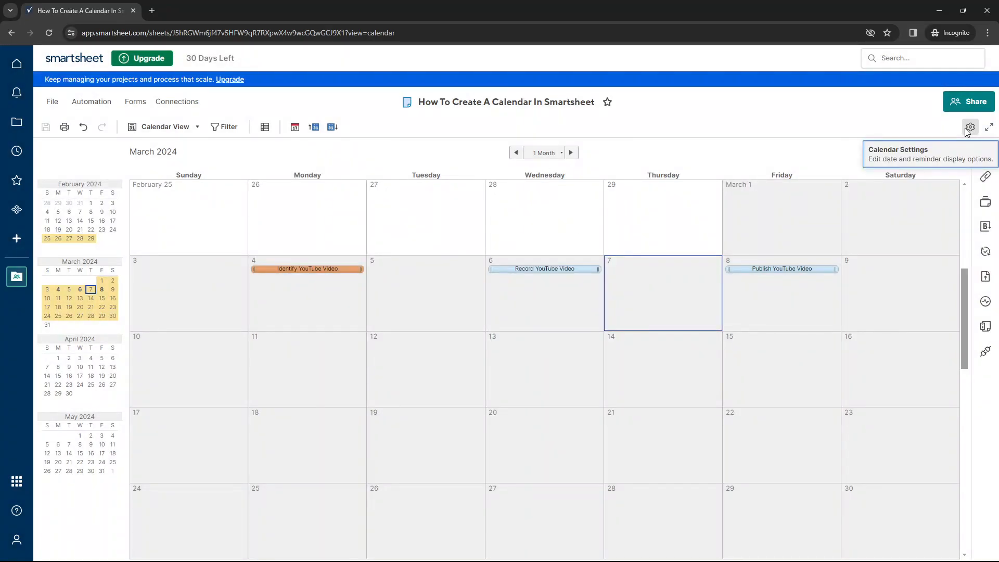
click(969, 127)
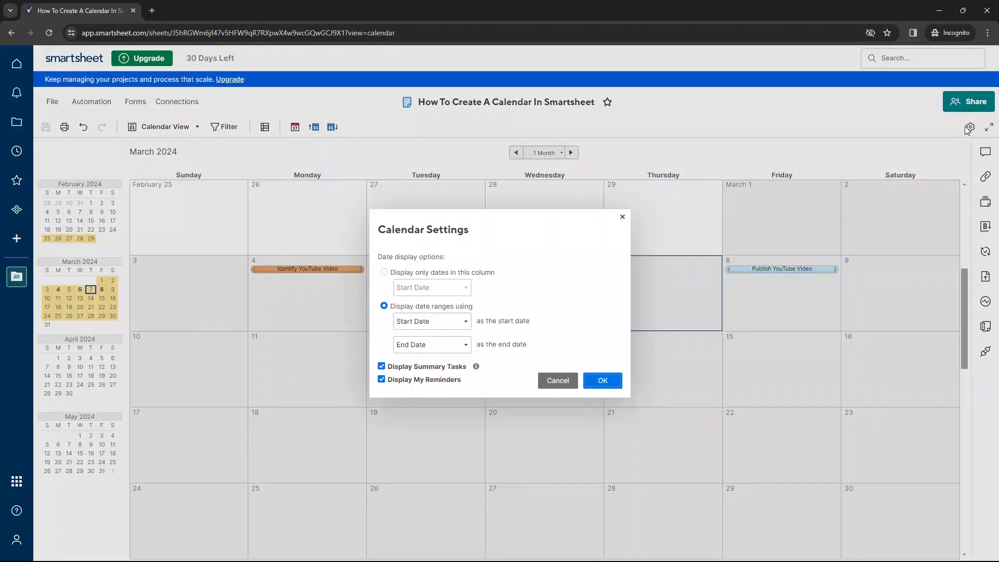
click(384, 271)
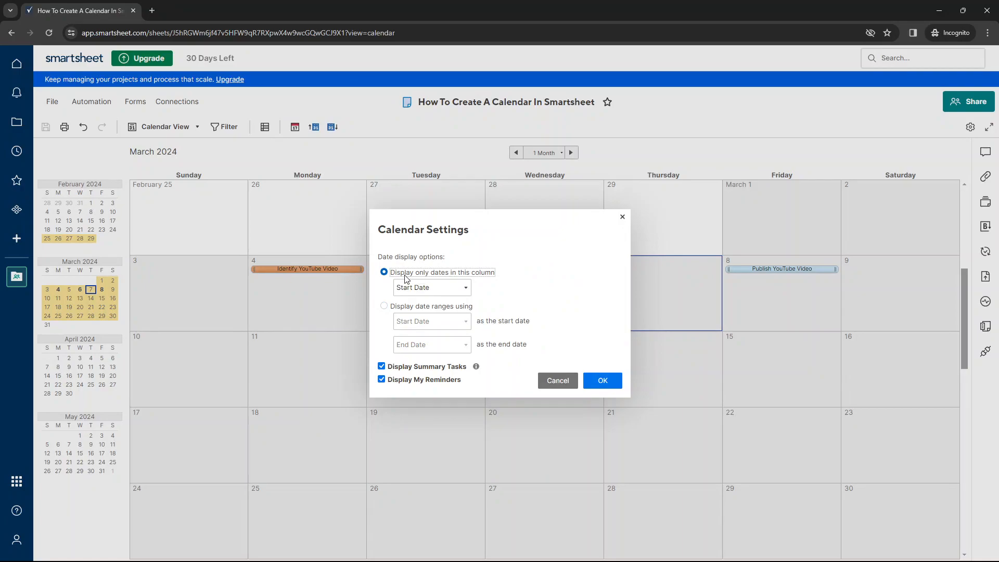
click(431, 287)
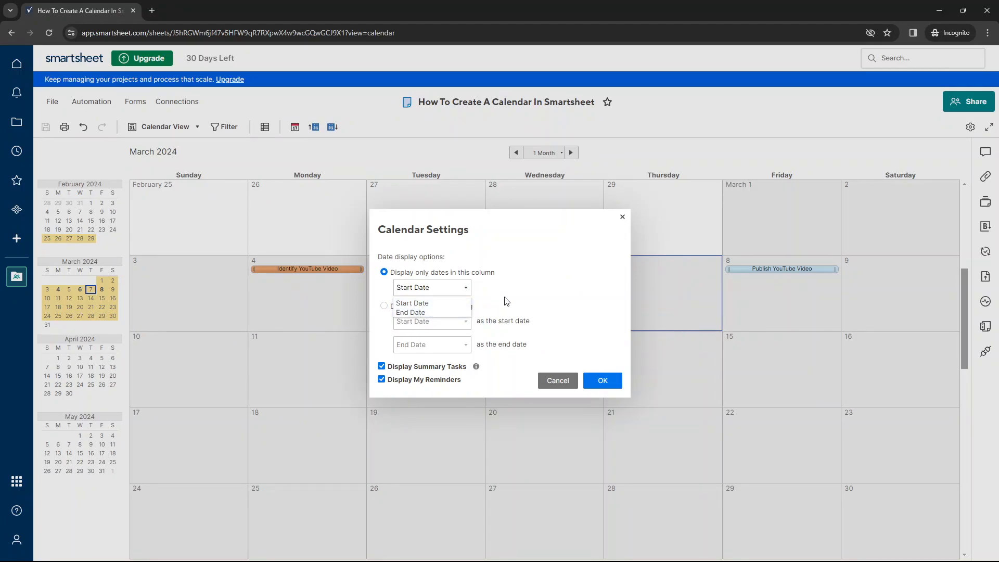
click(384, 305)
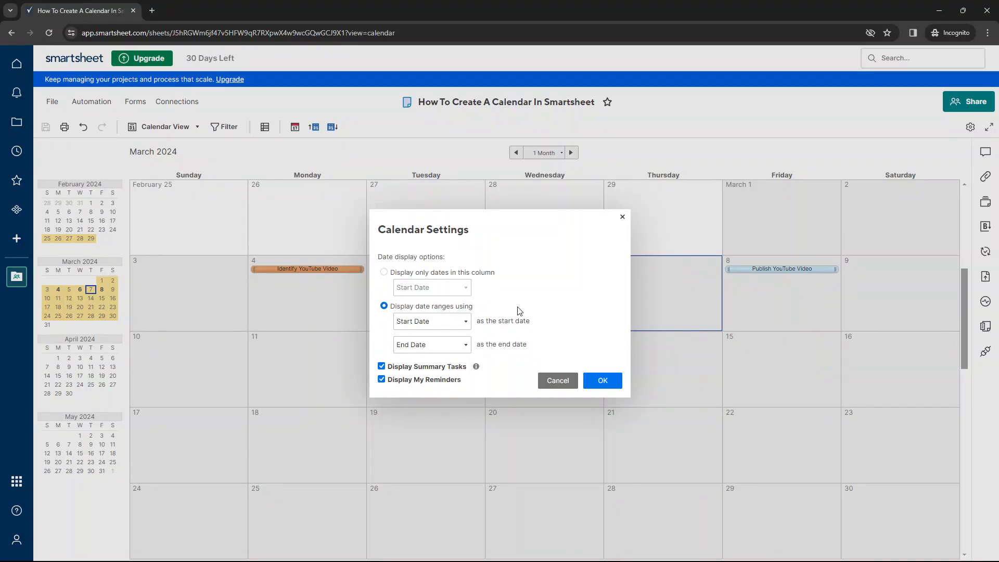
mouse_move(492, 339)
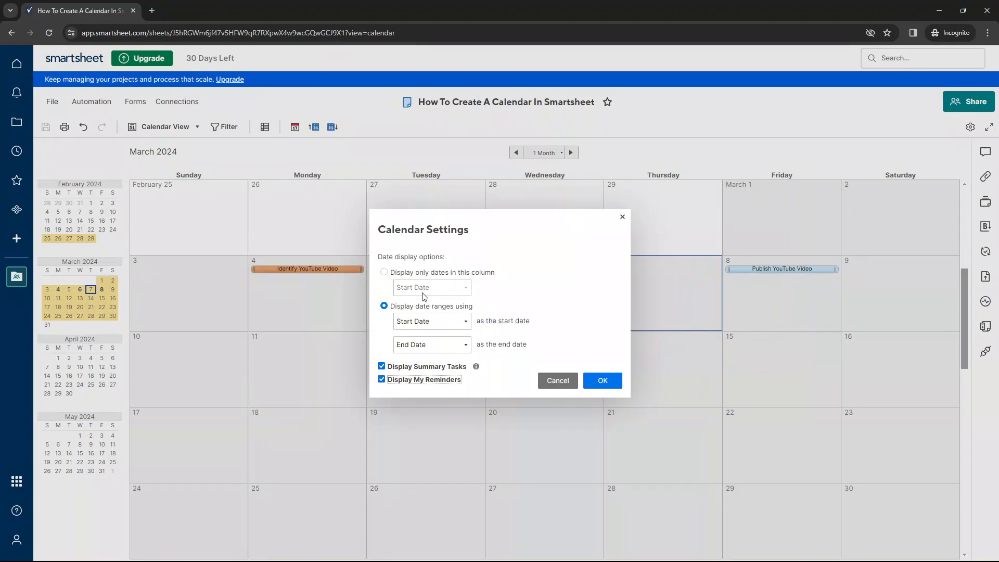
click(602, 381)
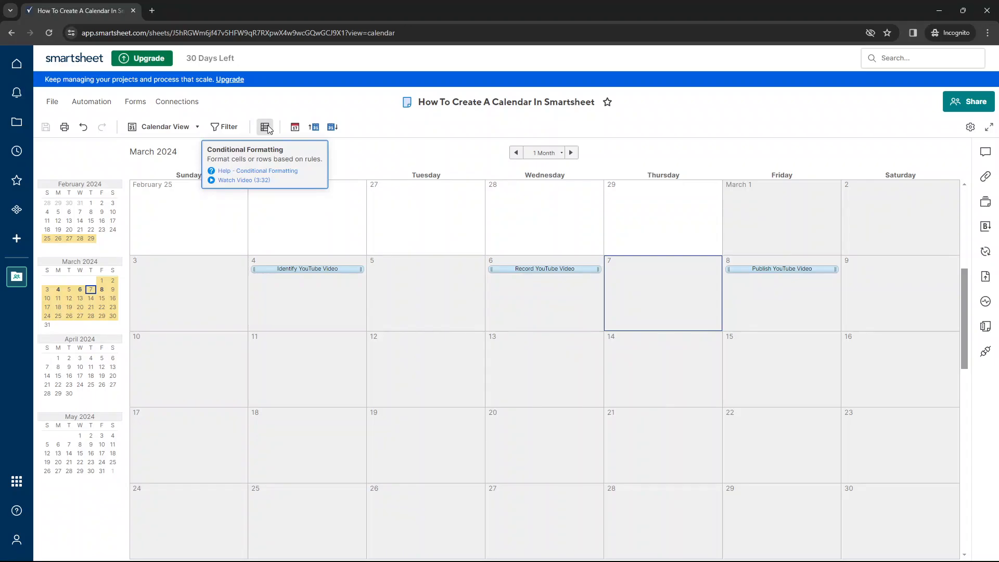
mouse_move(295, 127)
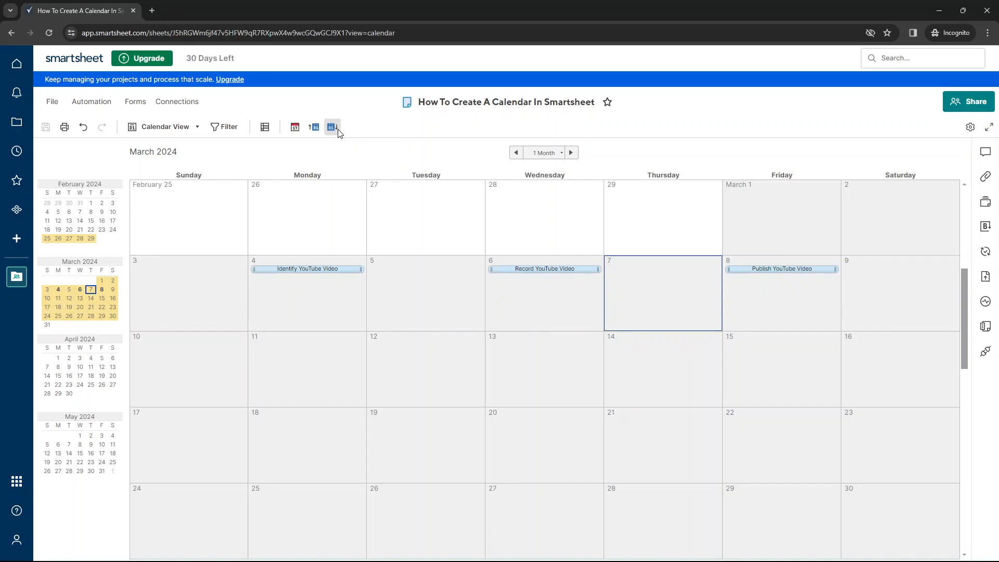
mouse_move(331, 127)
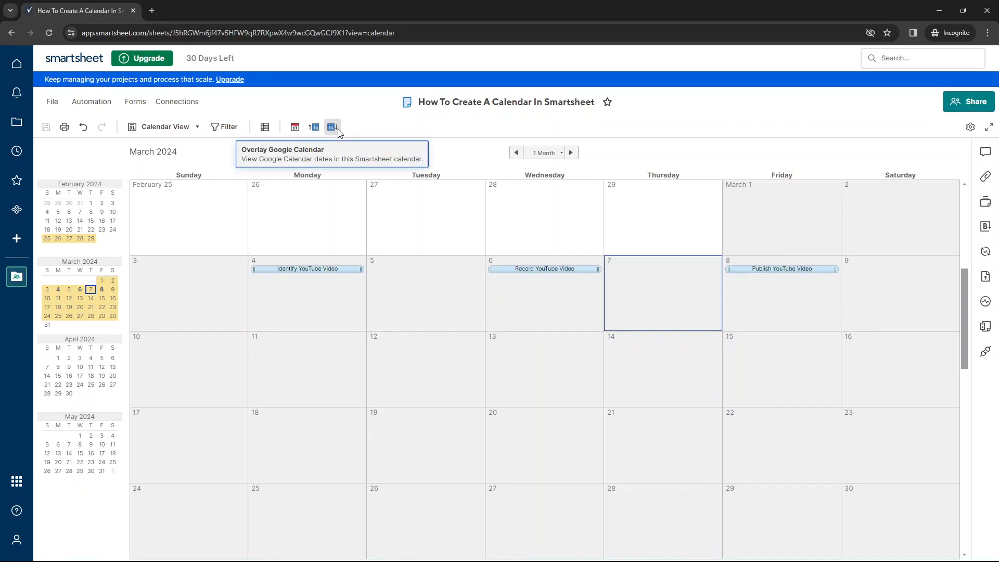
mouse_move(307, 130)
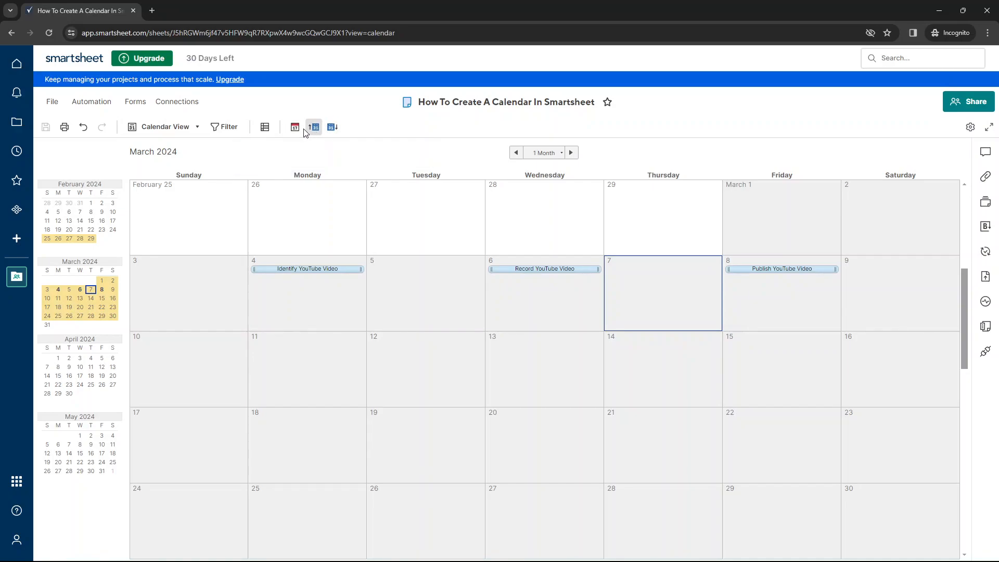